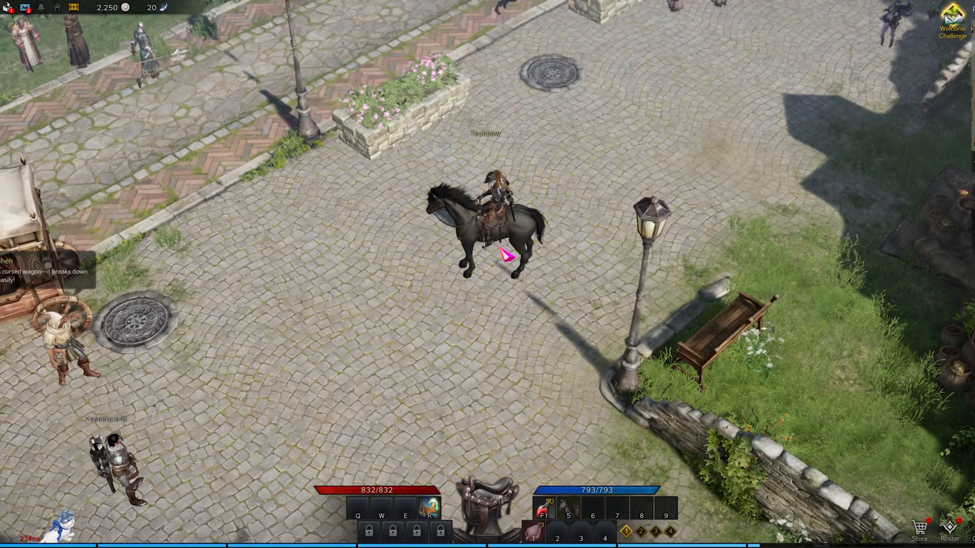
# Step: Open the Settings window from the in-game Escape menu
pyautogui.press('Escape')
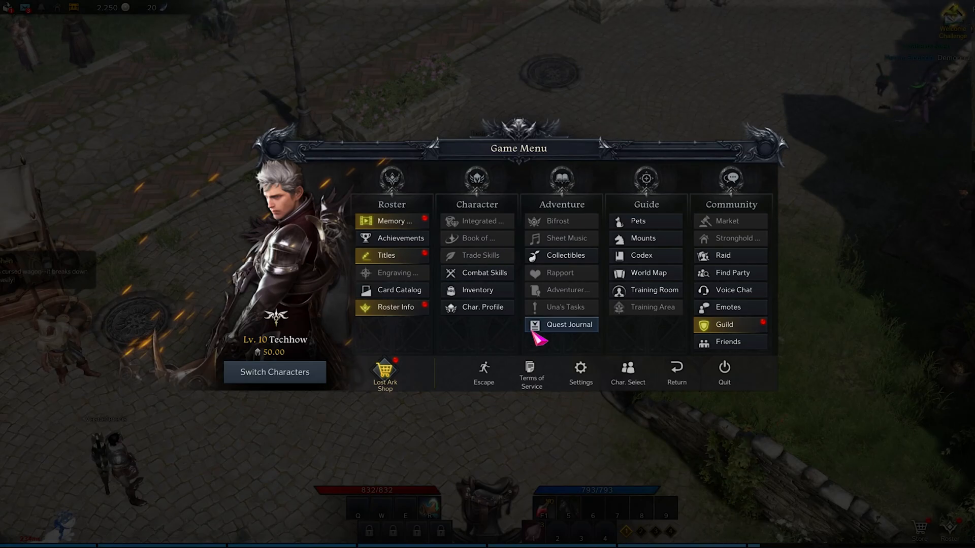
pyautogui.click(580, 373)
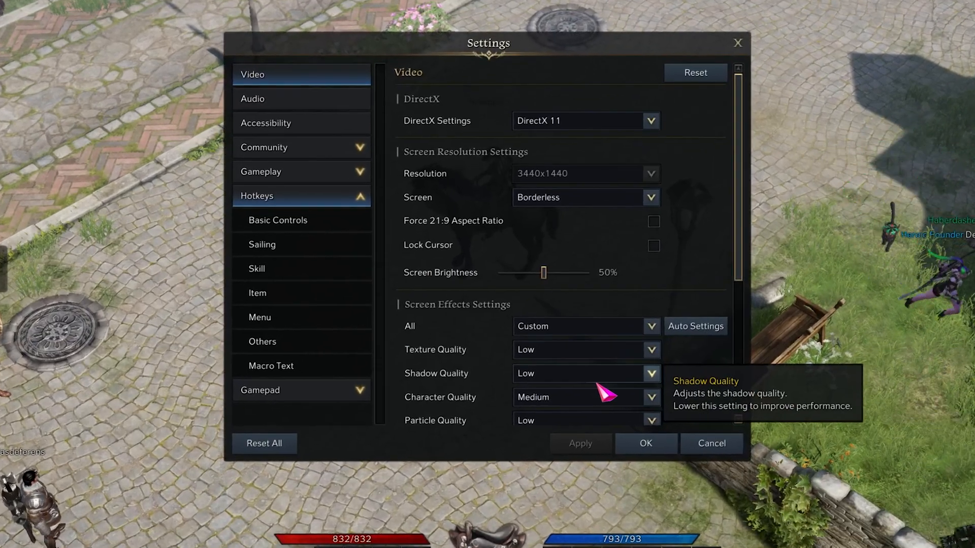
# Step: Set the Accessibility cursor colour to Light Blue Cursor and apply it
pyautogui.click(303, 196)
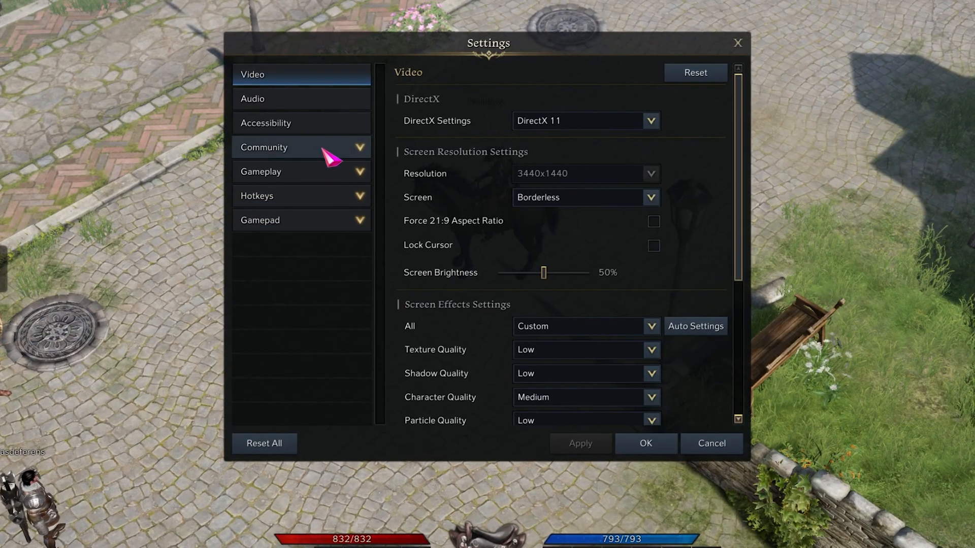
pyautogui.click(281, 123)
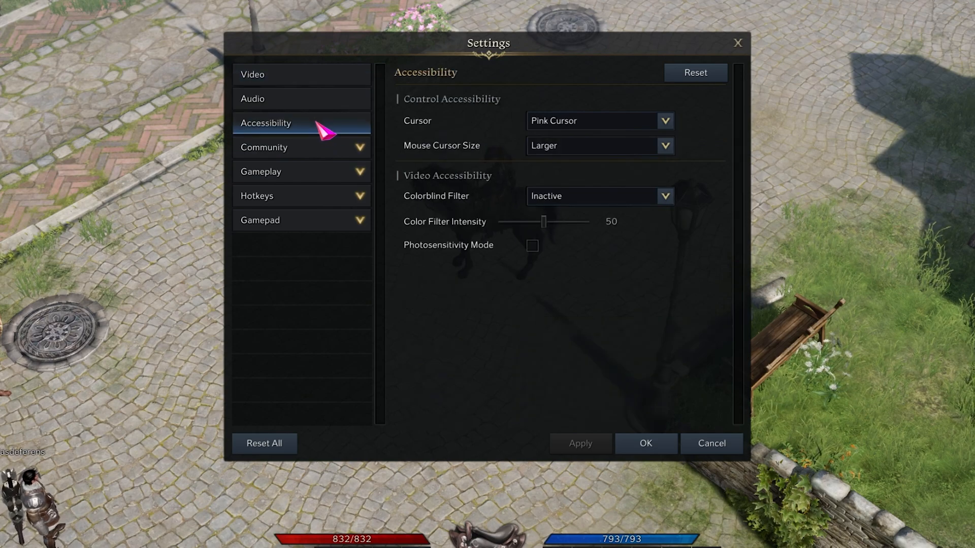
pyautogui.moveTo(497, 120)
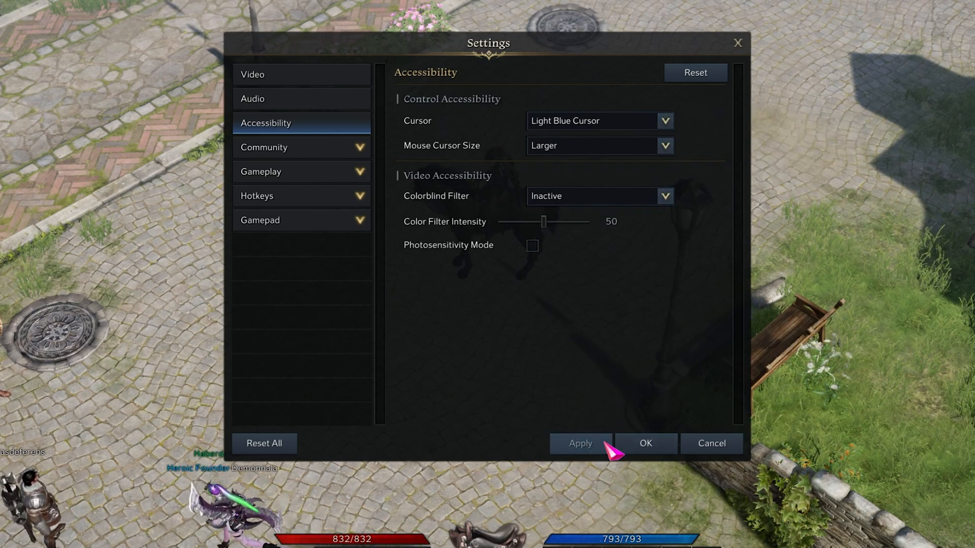
pyautogui.click(581, 444)
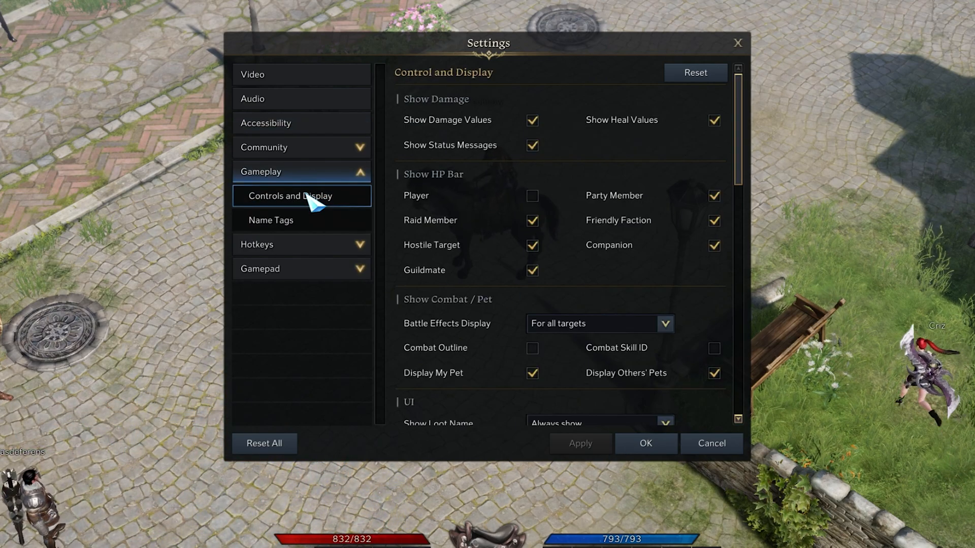
pyautogui.moveTo(745, 123)
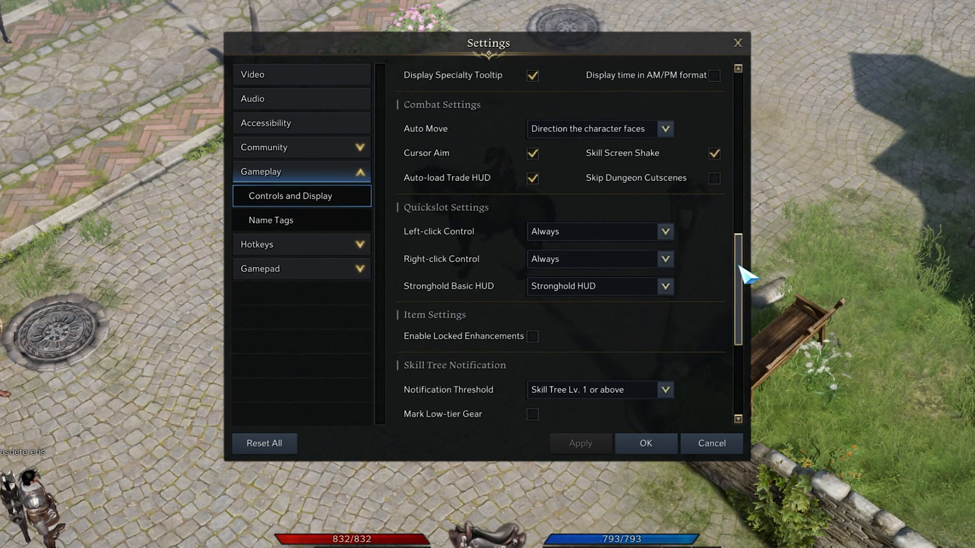
pyautogui.moveTo(674, 139)
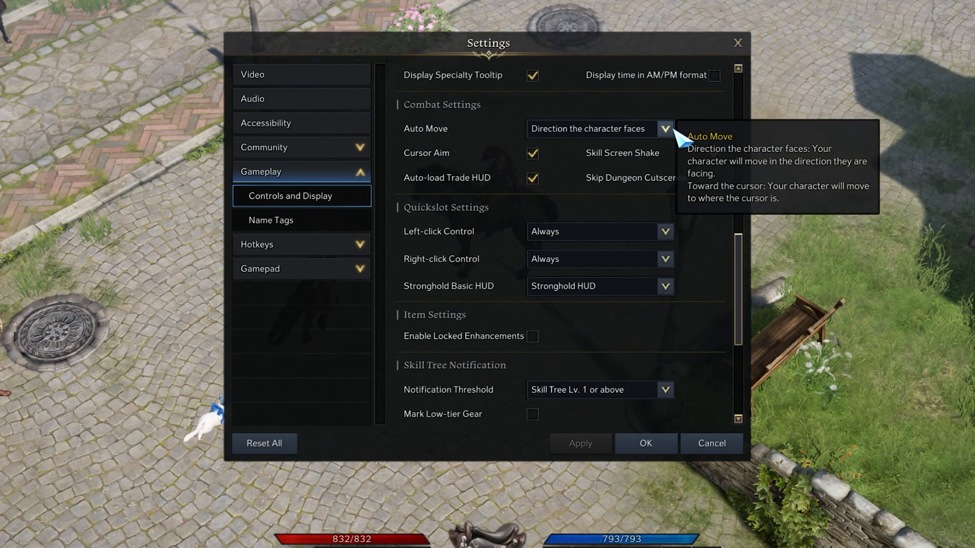
# Step: Review the Auto Move direction choices in Combat Settings, leaving it on character's facing direction
pyautogui.click(665, 129)
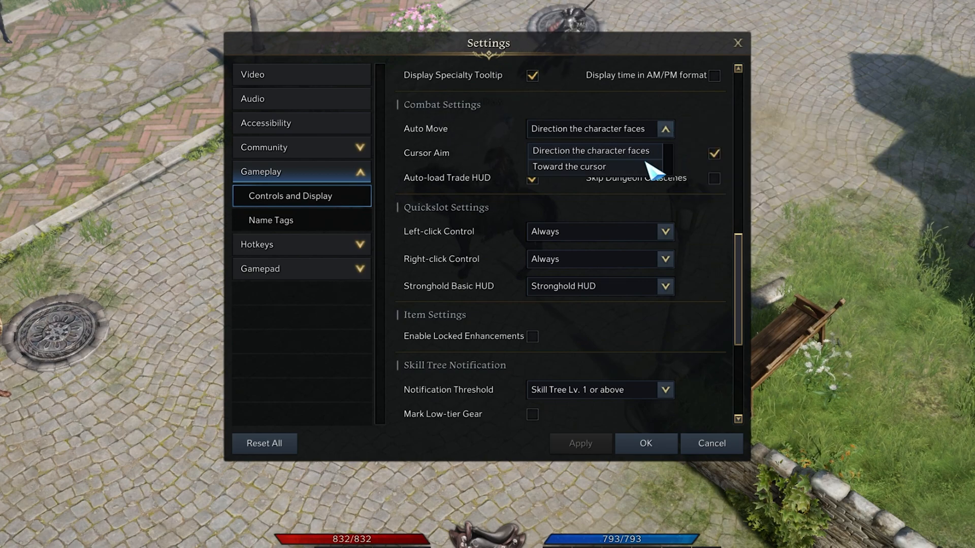
pyautogui.moveTo(640, 162)
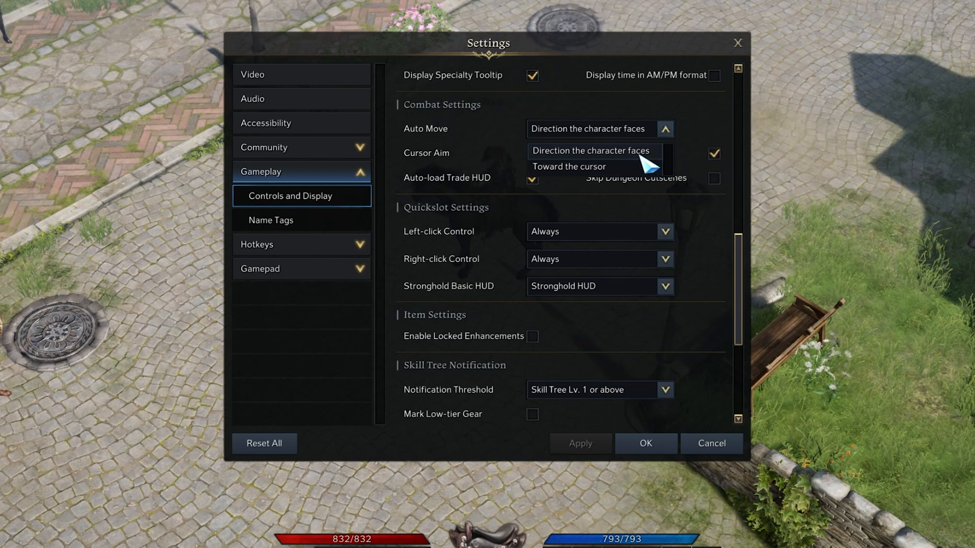
pyautogui.moveTo(665, 134)
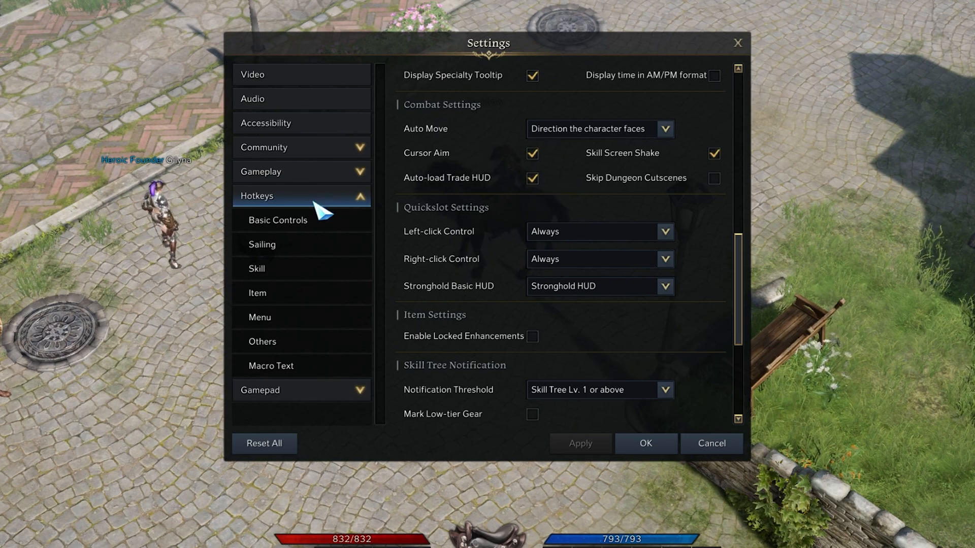
# Step: In Basic Control Hotkeys, toggle Attack with Right-click off and back on
pyautogui.click(293, 220)
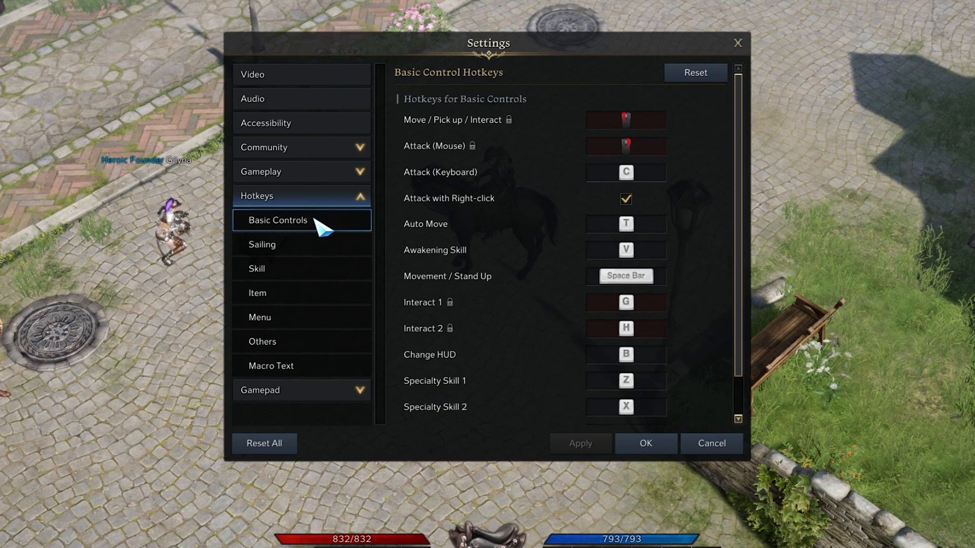
pyautogui.moveTo(411, 213)
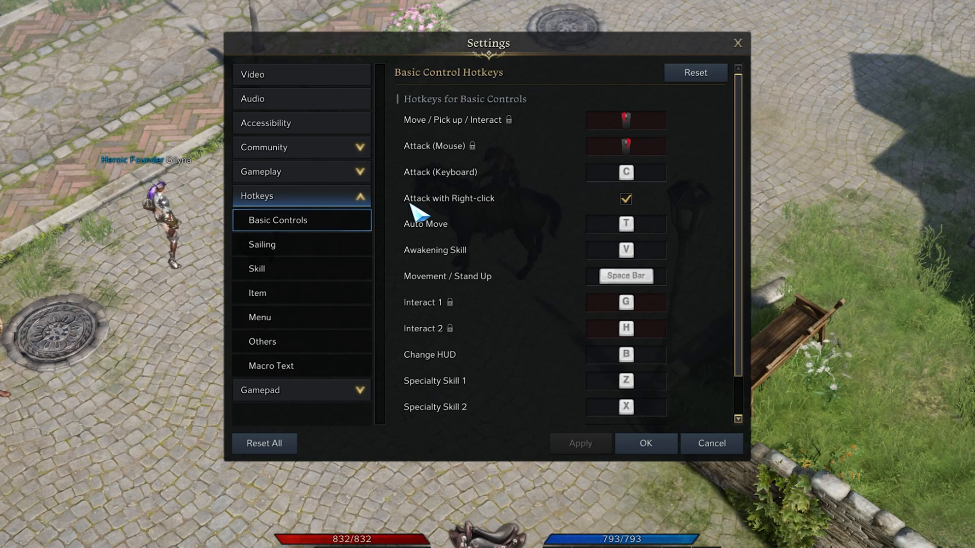
pyautogui.moveTo(513, 211)
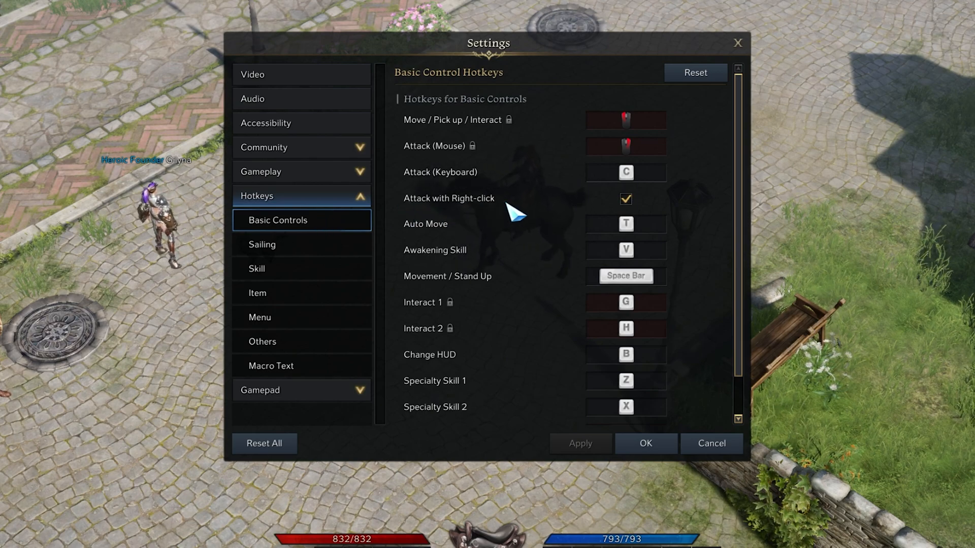
pyautogui.click(626, 199)
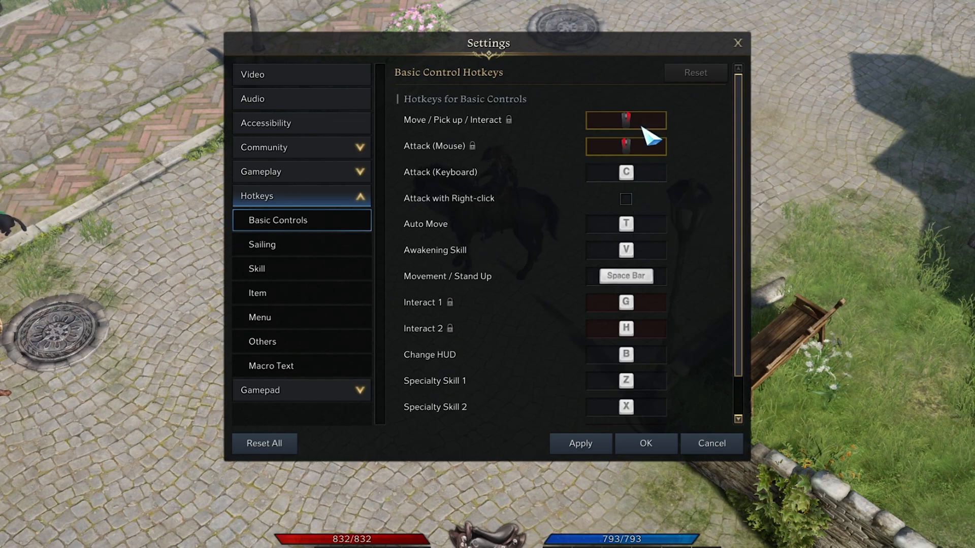
pyautogui.moveTo(642, 151)
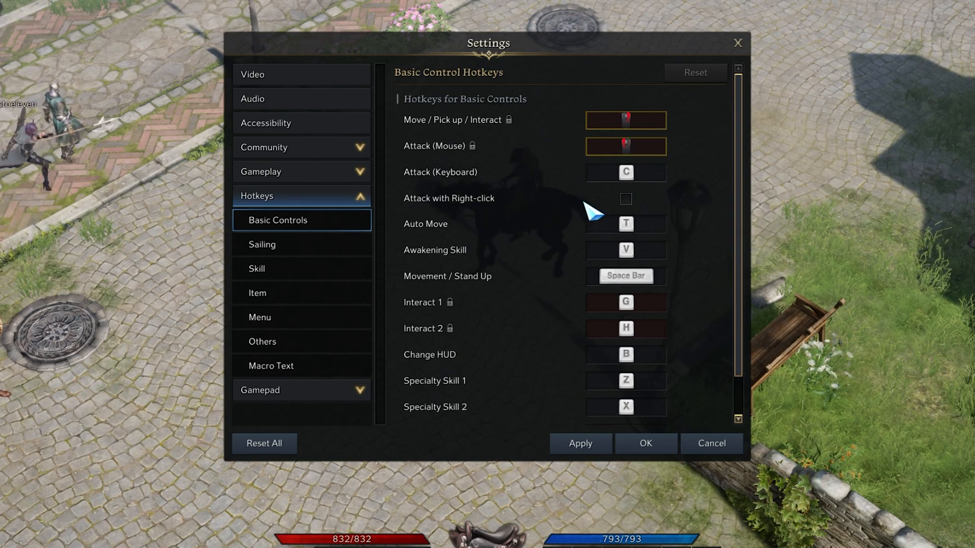
pyautogui.click(626, 199)
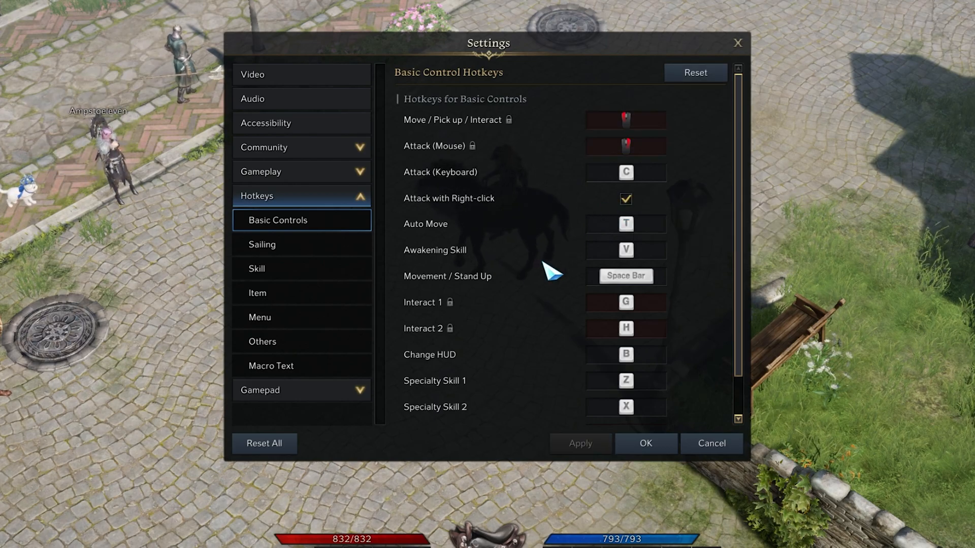